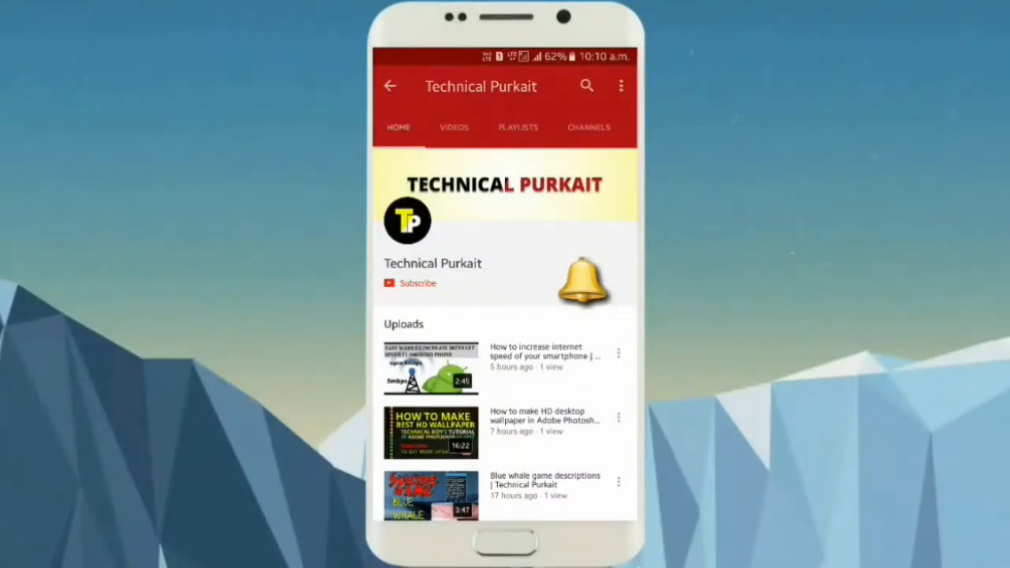
# Step: Close the Technical Purkait mobile channel preview and return to the Windows desktop
pyautogui.click(418, 284)
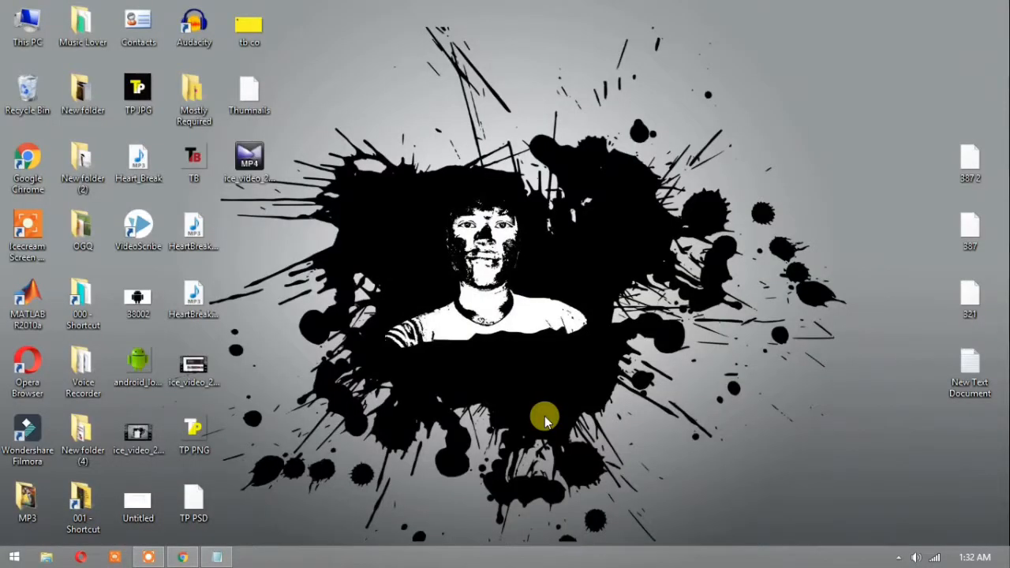
pyautogui.moveTo(497, 300)
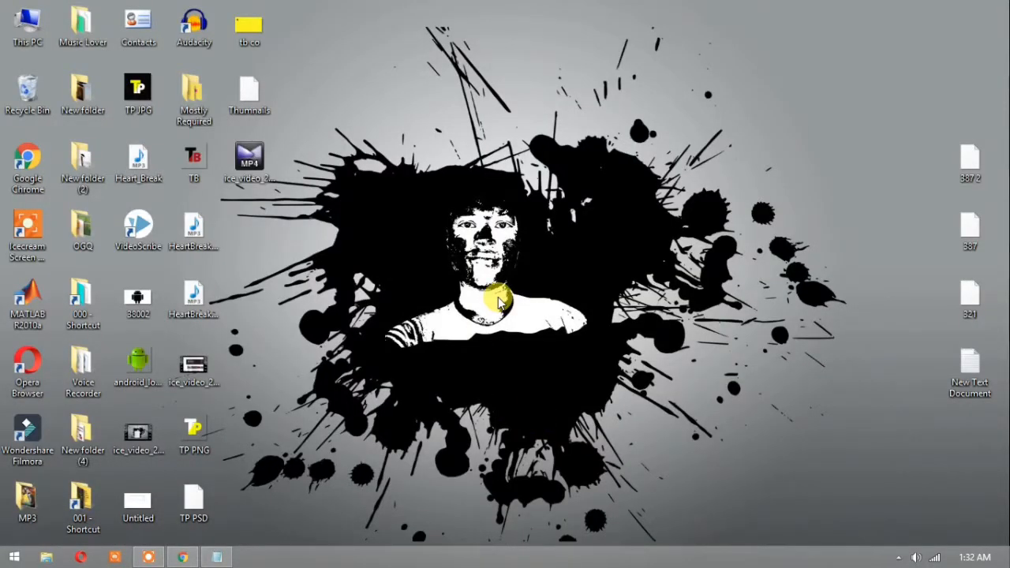
pyautogui.moveTo(356, 384)
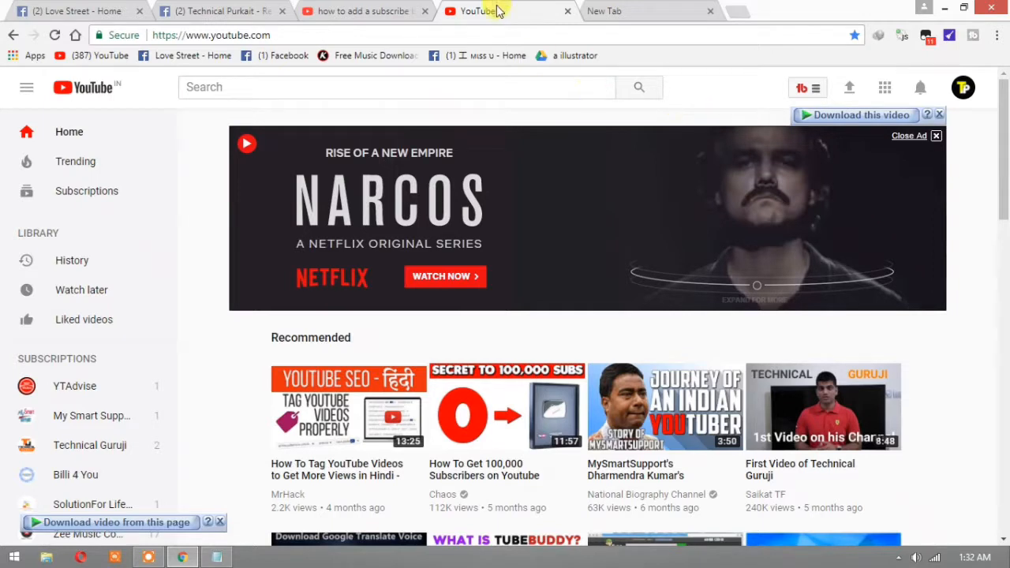
pyautogui.moveTo(497, 11)
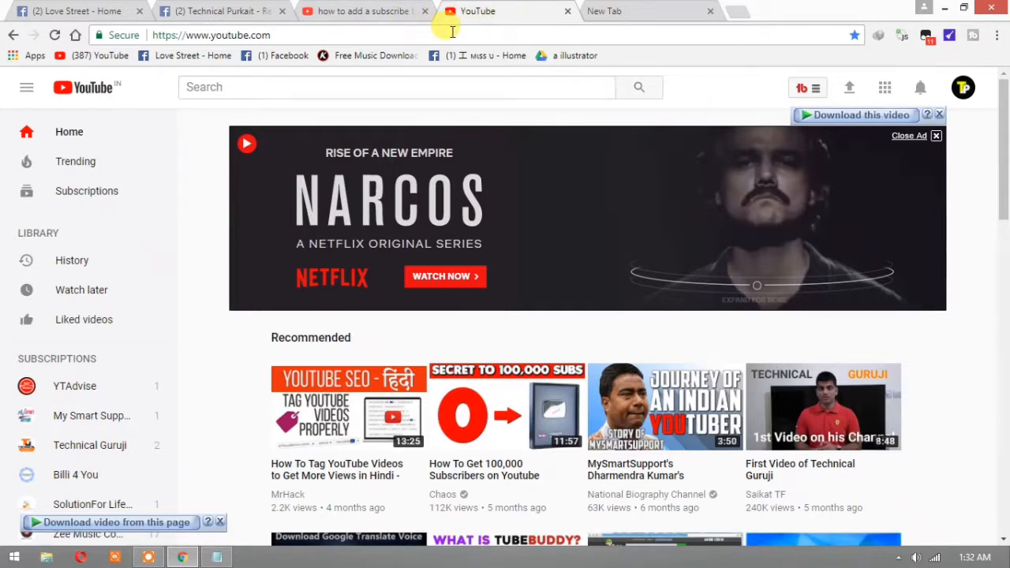
pyautogui.moveTo(996, 98)
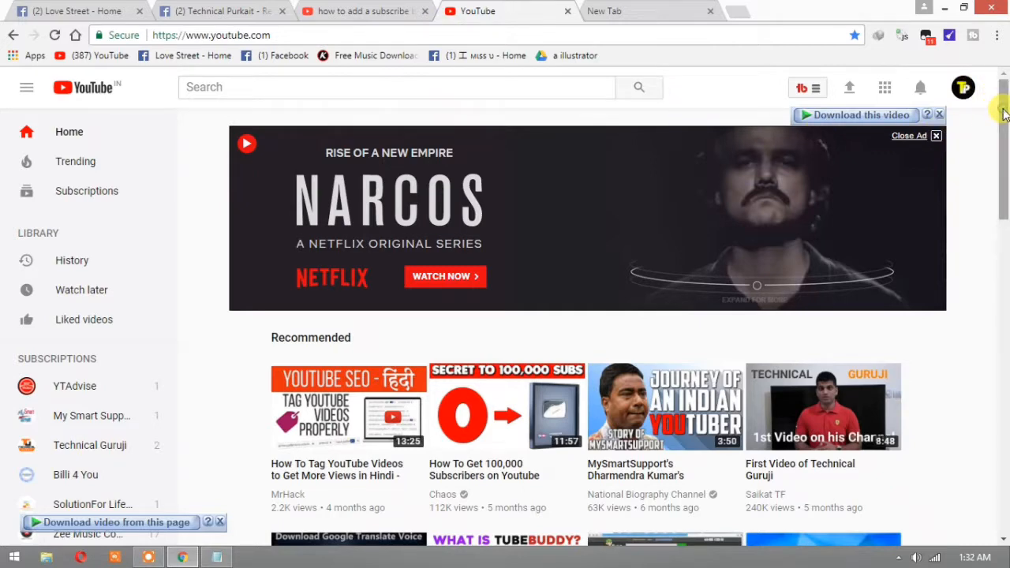
pyautogui.moveTo(963, 86)
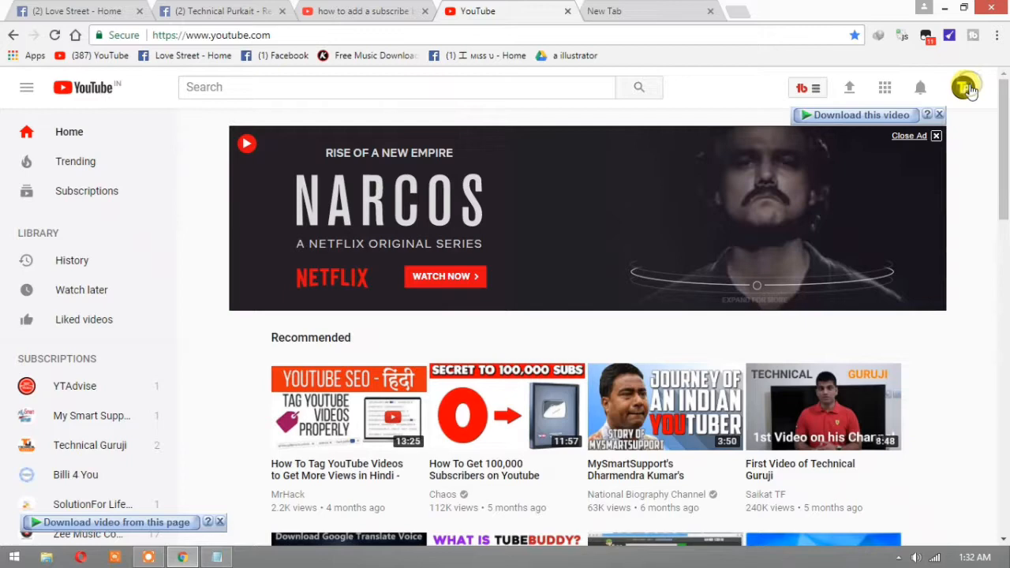
# Step: Go to My channel from the profile avatar and enter Edit Layout mode
pyautogui.click(966, 87)
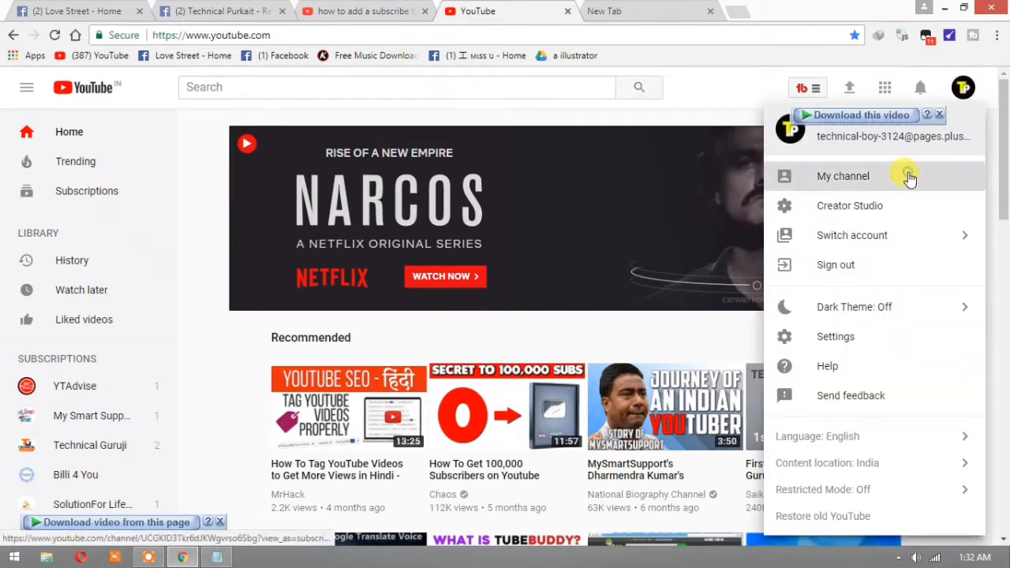
pyautogui.click(843, 176)
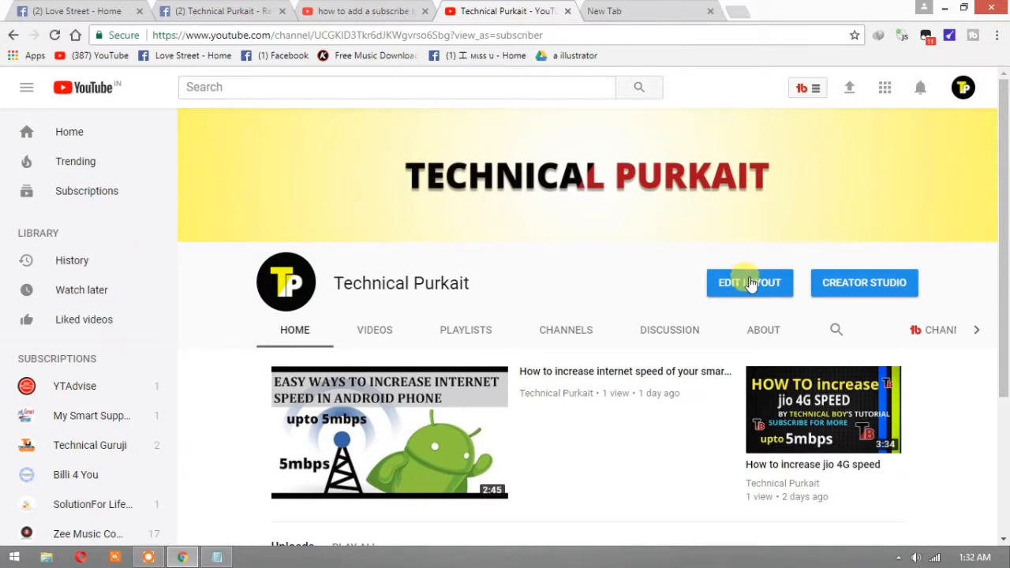
pyautogui.click(748, 282)
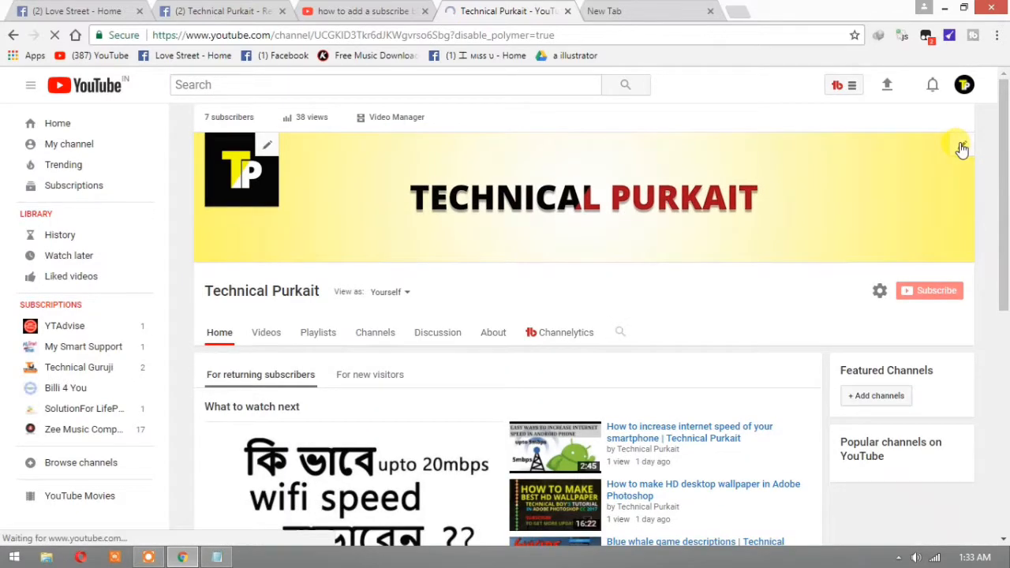
# Step: Put the About section into edit mode and add a new empty custom link entry
pyautogui.click(961, 149)
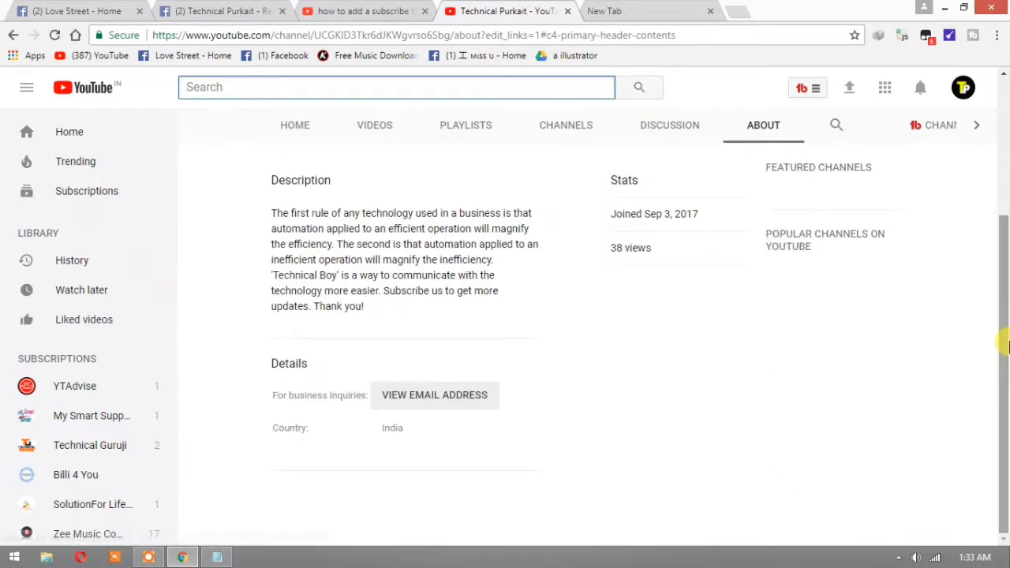
pyautogui.scroll(3)
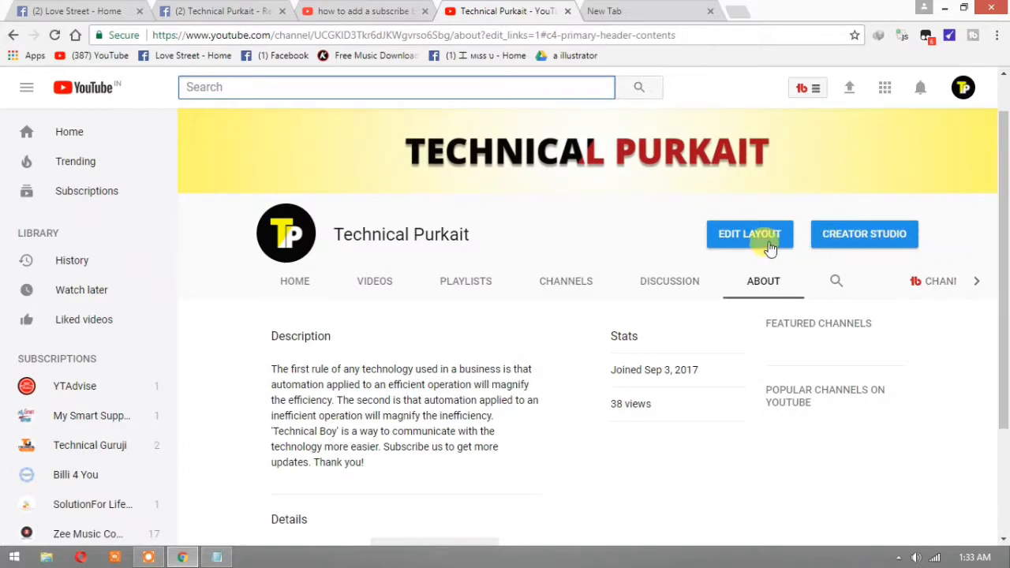
pyautogui.click(748, 233)
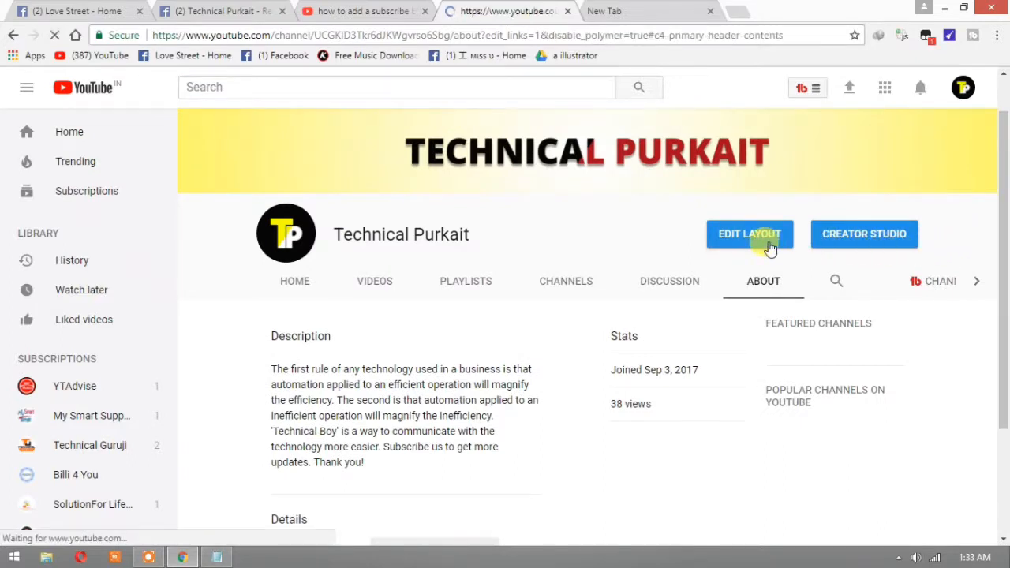
pyautogui.click(748, 233)
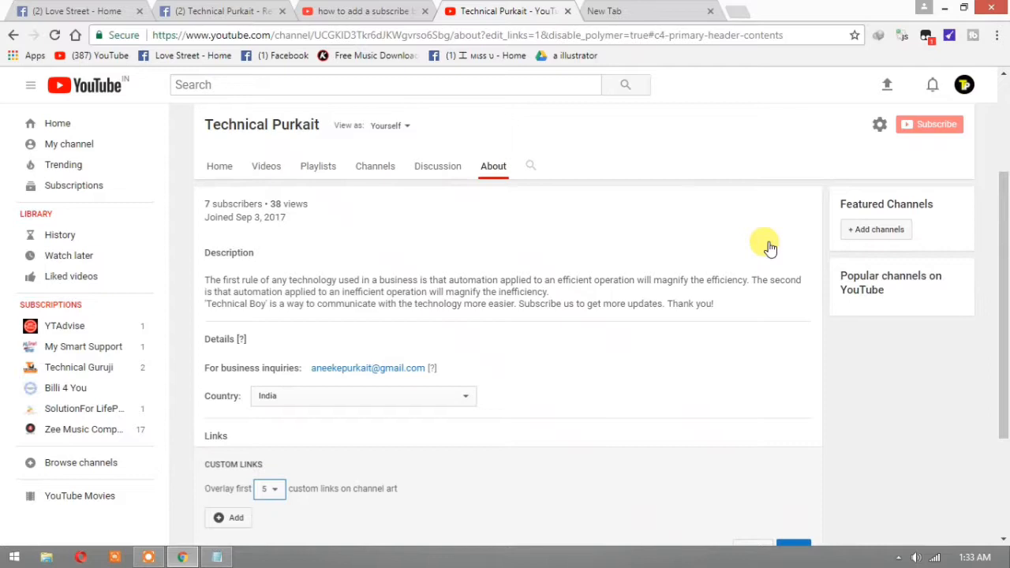
pyautogui.scroll(-3)
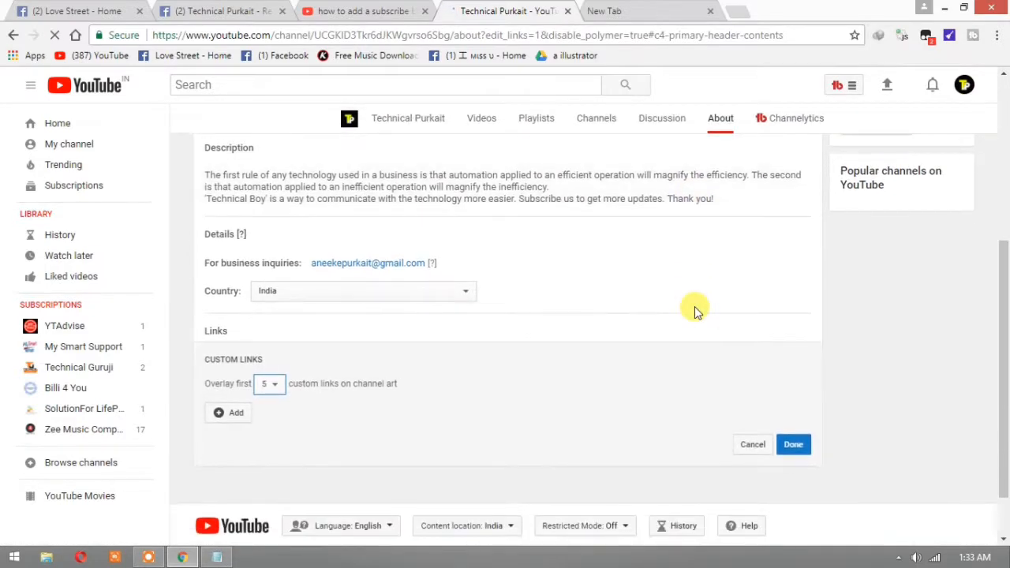
pyautogui.moveTo(263, 338)
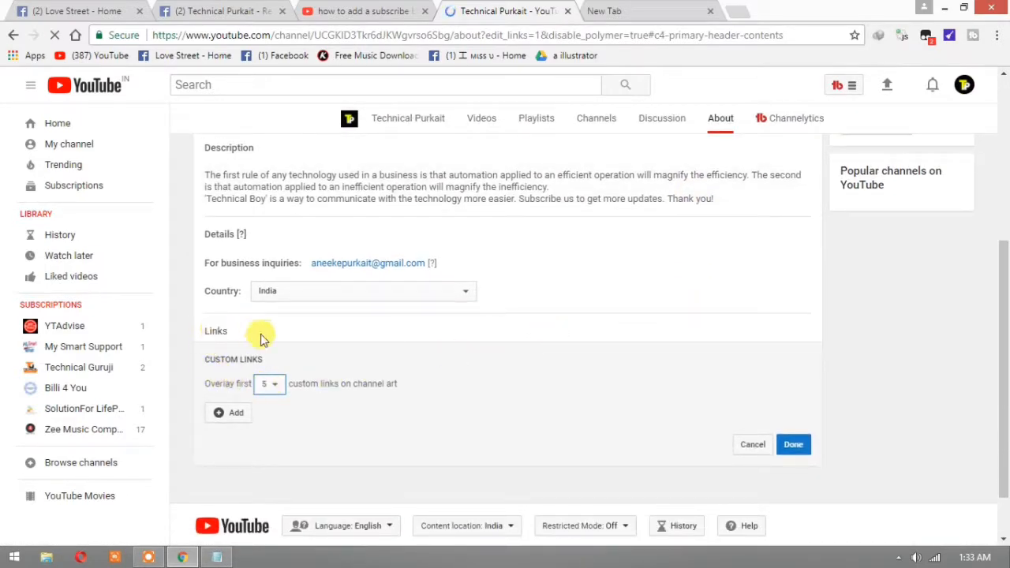
pyautogui.click(228, 412)
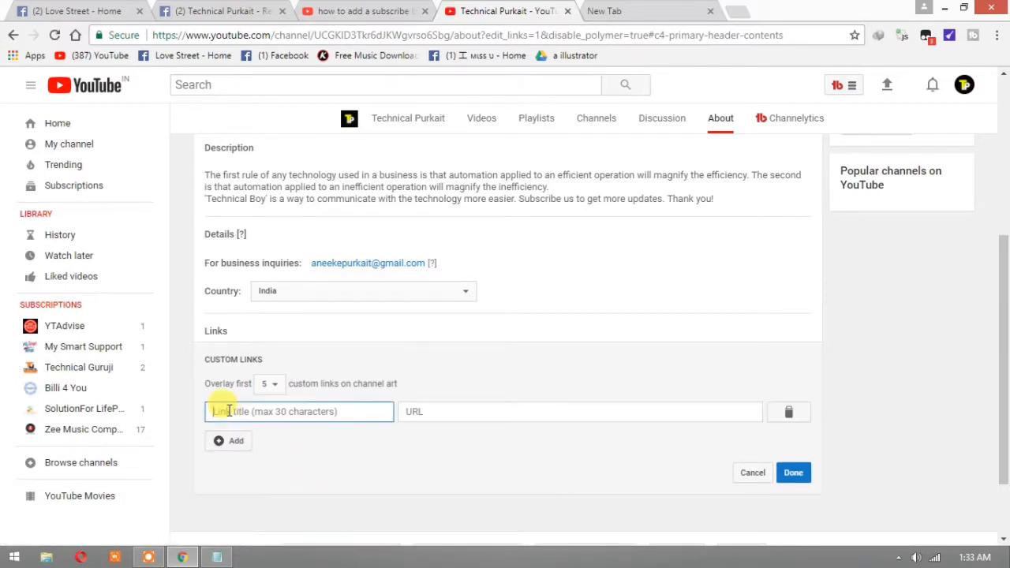
# Step: Title the new custom link 'Subscribe' and open a new browser tab
pyautogui.write('Subscr')
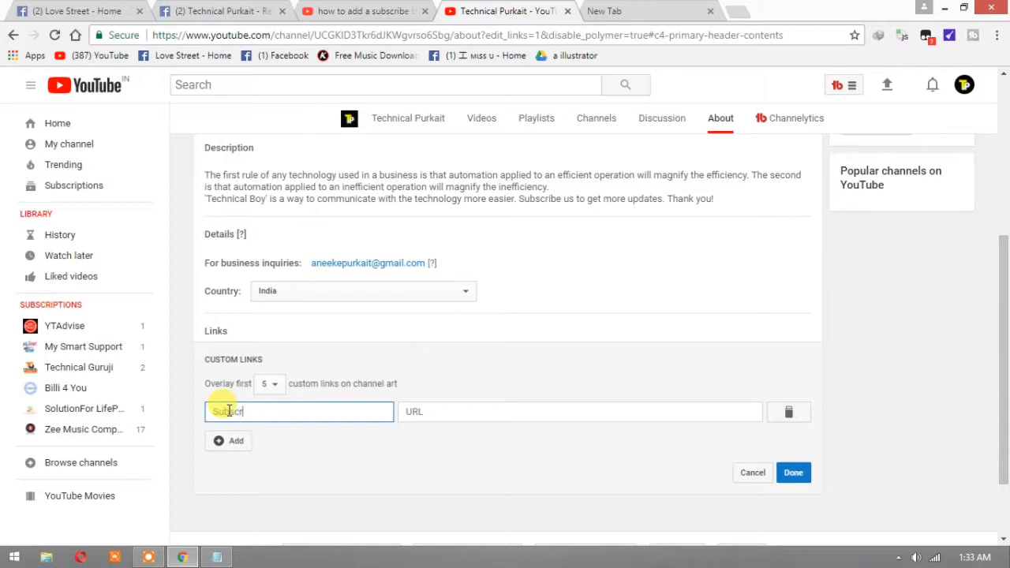
pyautogui.write('b')
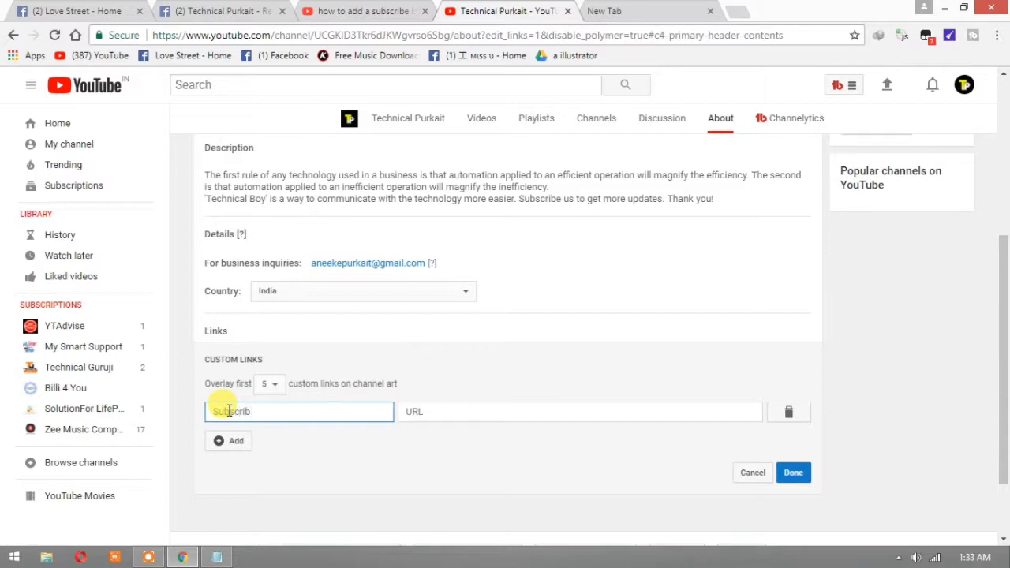
pyautogui.click(580, 411)
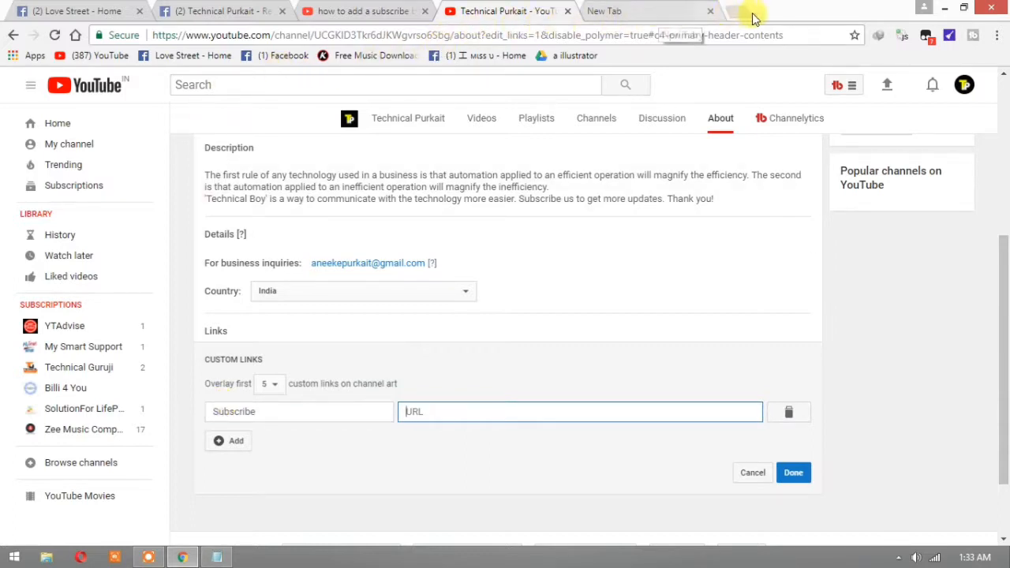
pyautogui.click(646, 11)
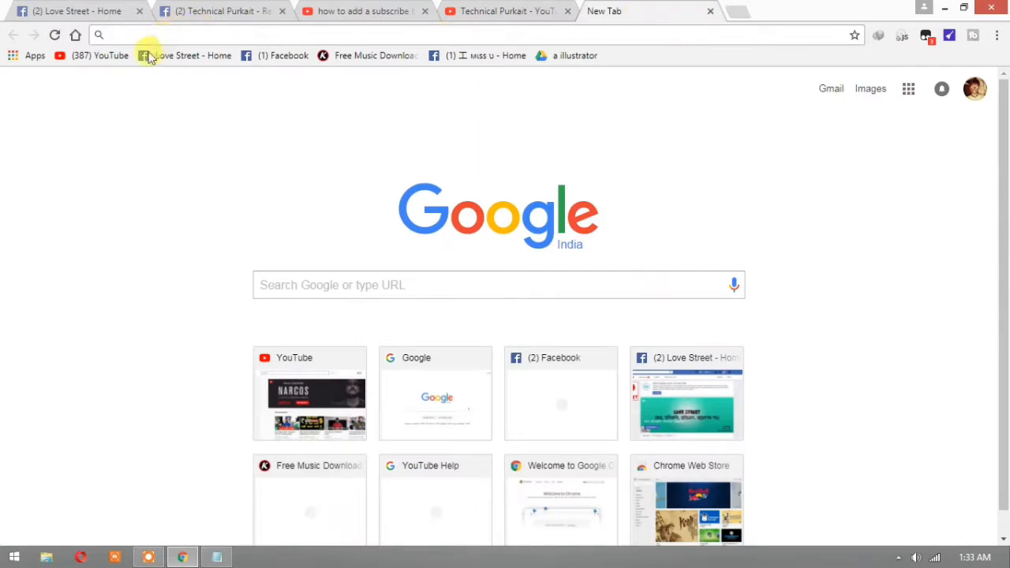
# Step: Load the YouTube home page in the new tab and open the account menu
pyautogui.click(100, 55)
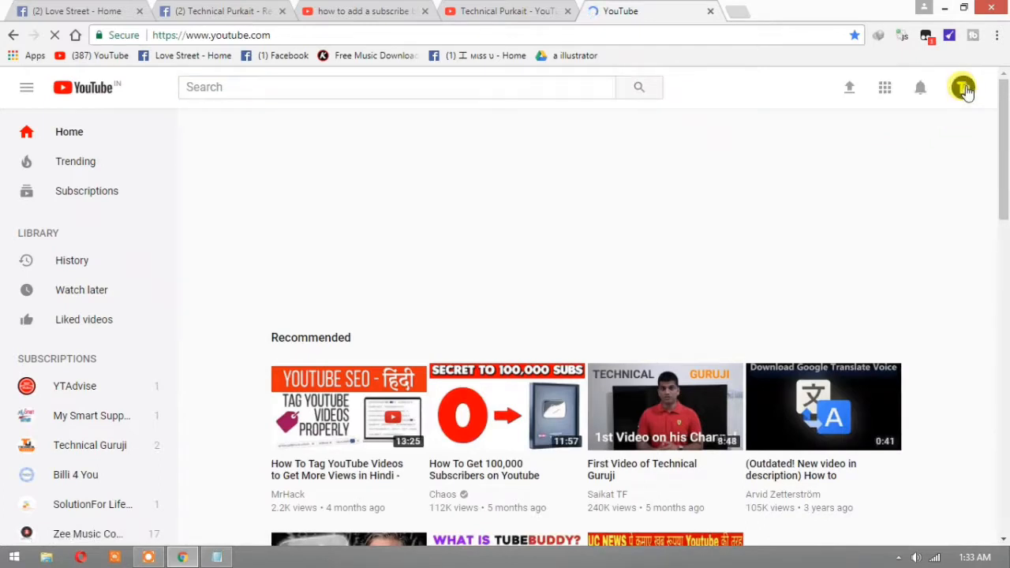
pyautogui.click(963, 86)
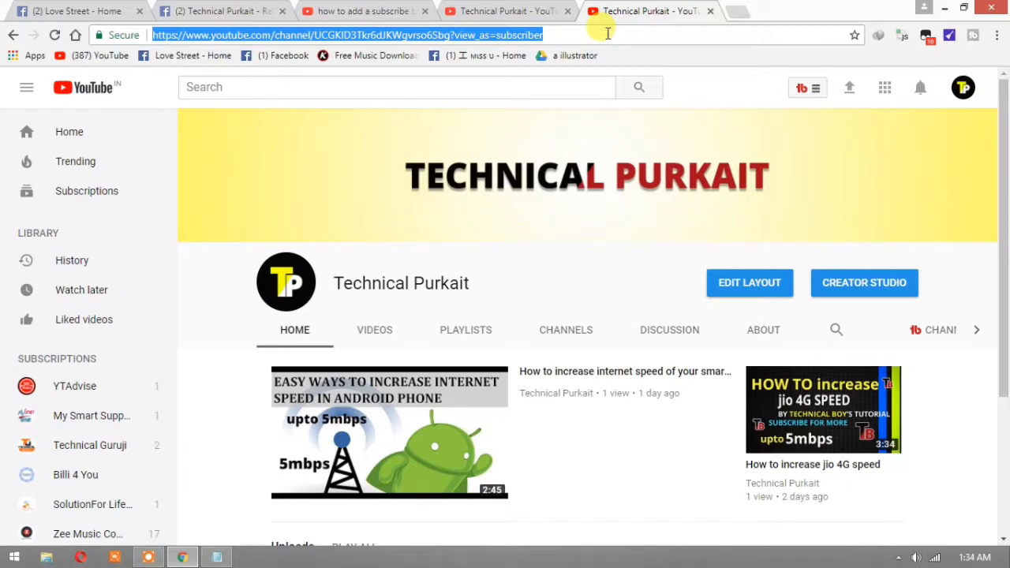
pyautogui.moveTo(503, 11)
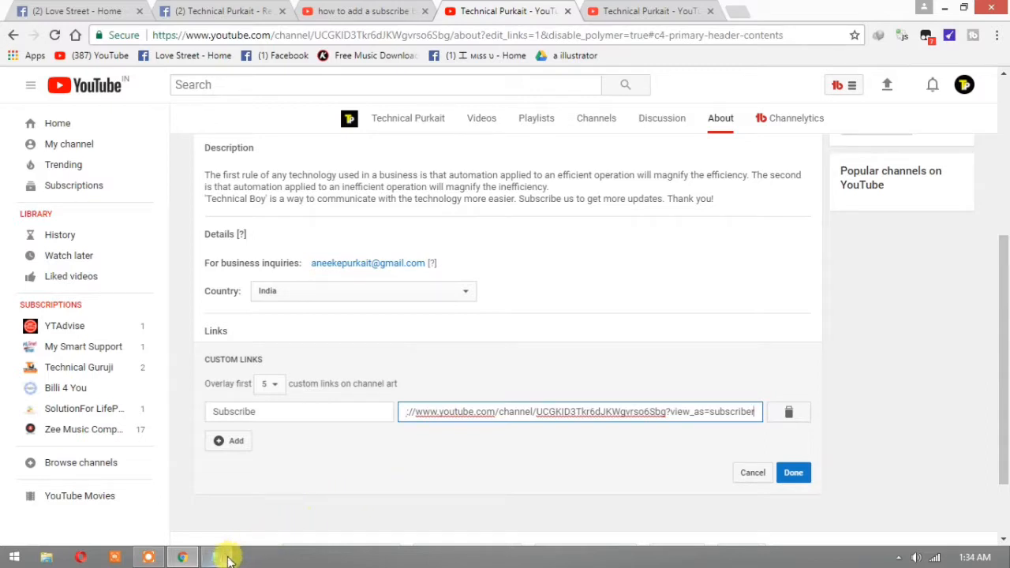
# Step: Bring up Notepad and select the ?sub_confirmation=1 snippet
pyautogui.click(215, 557)
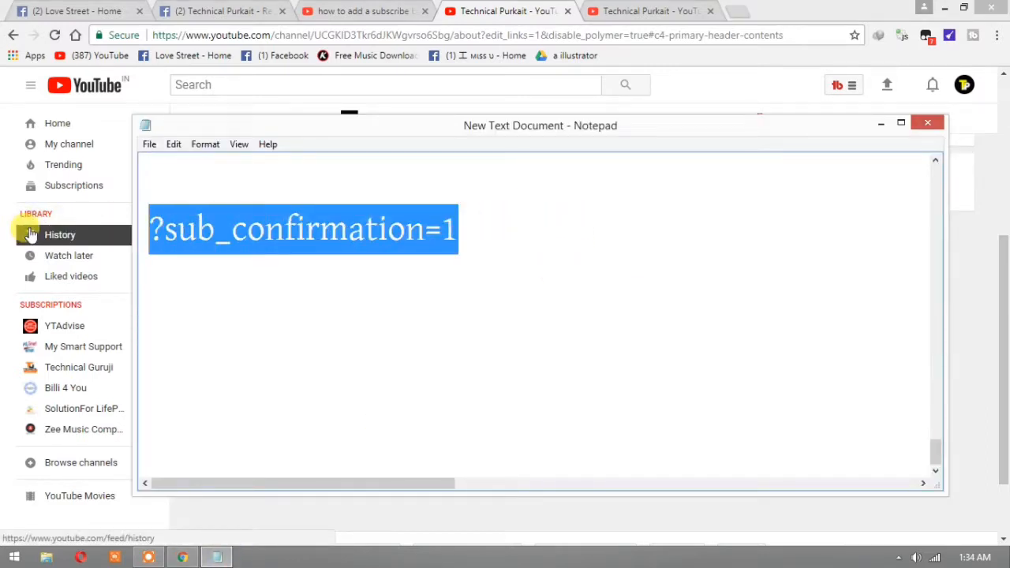
pyautogui.click(209, 221)
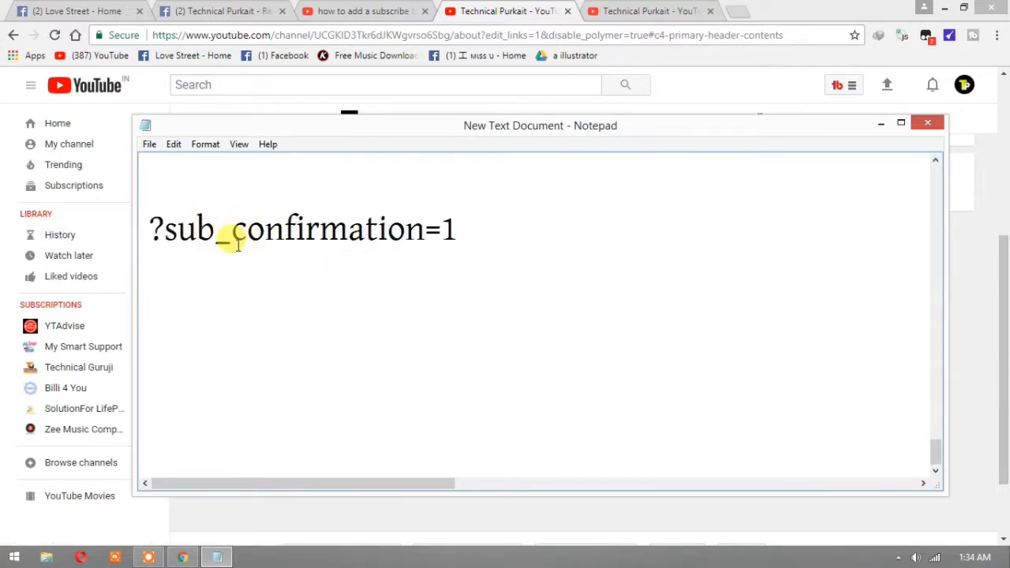
pyautogui.moveTo(469, 236)
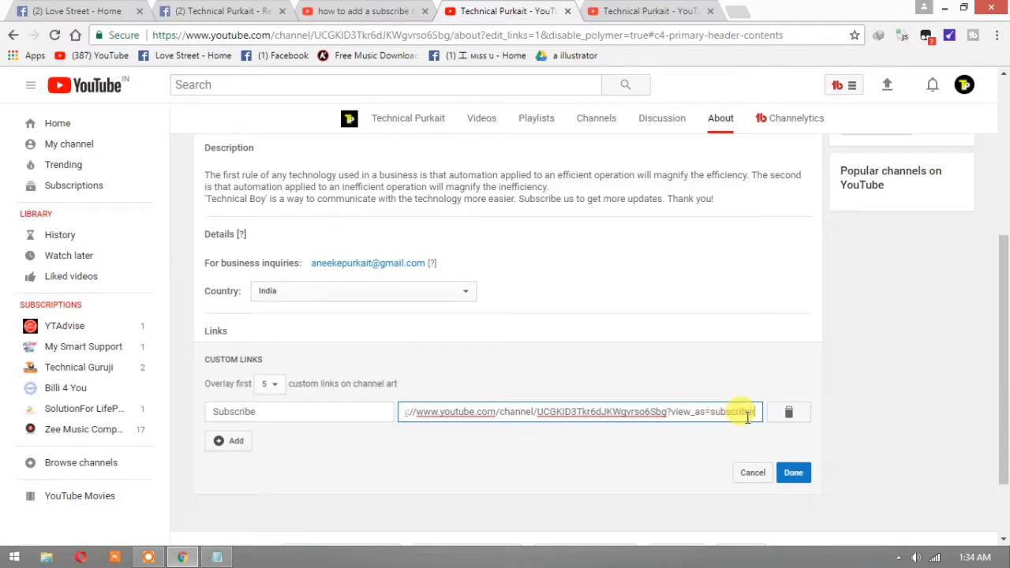
# Step: Append ?sub_confirmation=1 to the Subscribe URL and add a second link titled 'Facebook'
pyautogui.write('?sub_confirmation=1')
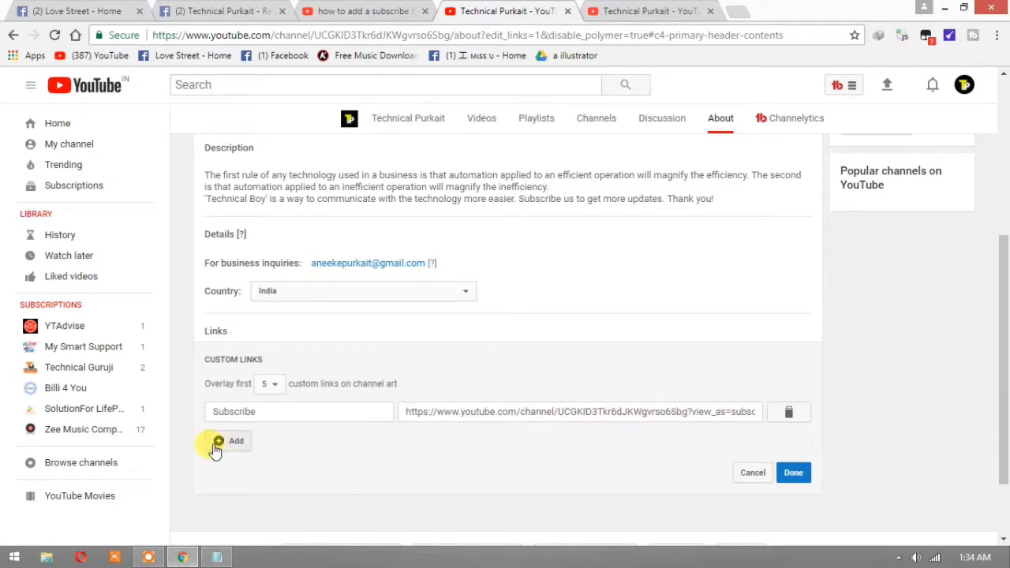
pyautogui.click(229, 440)
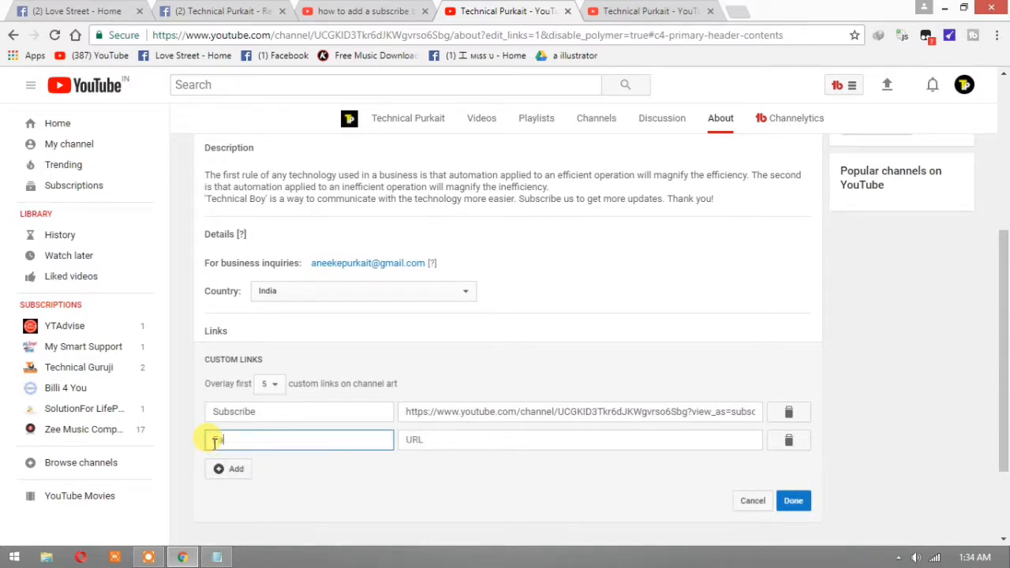
pyautogui.write('Facebook')
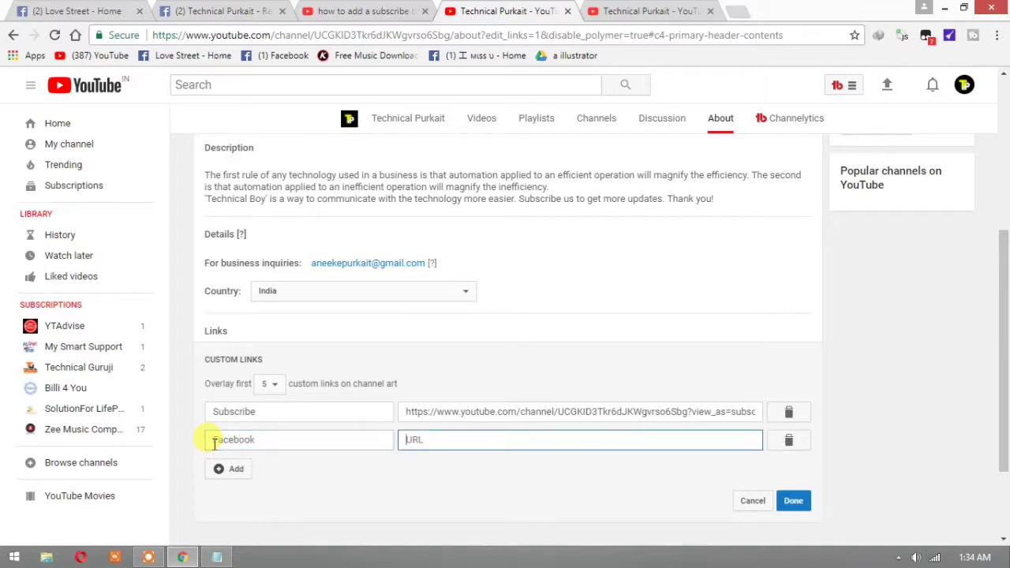
pyautogui.moveTo(221, 75)
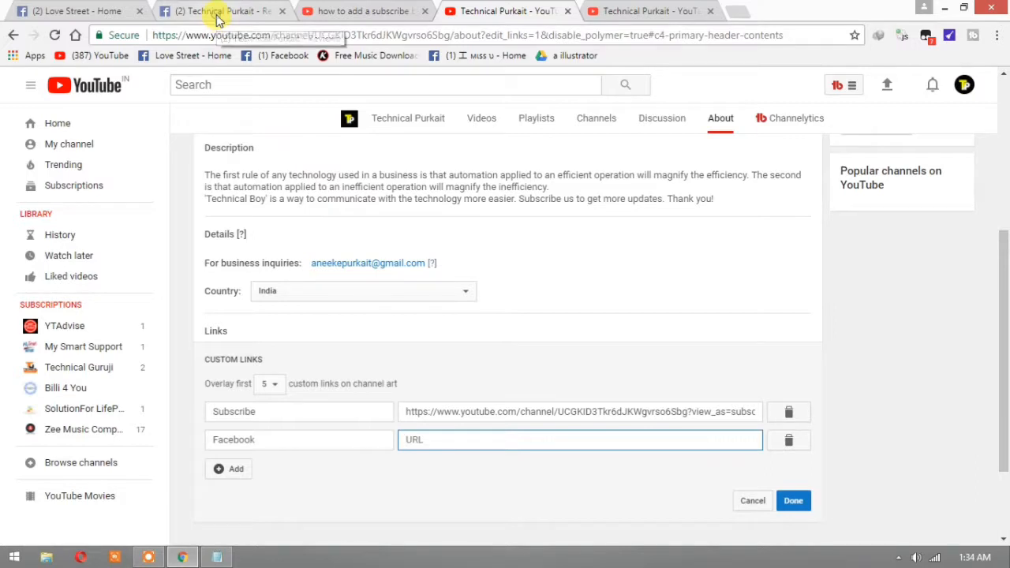
# Step: Copy the Technical Purkait Facebook page address and return to the YouTube tab
pyautogui.click(220, 11)
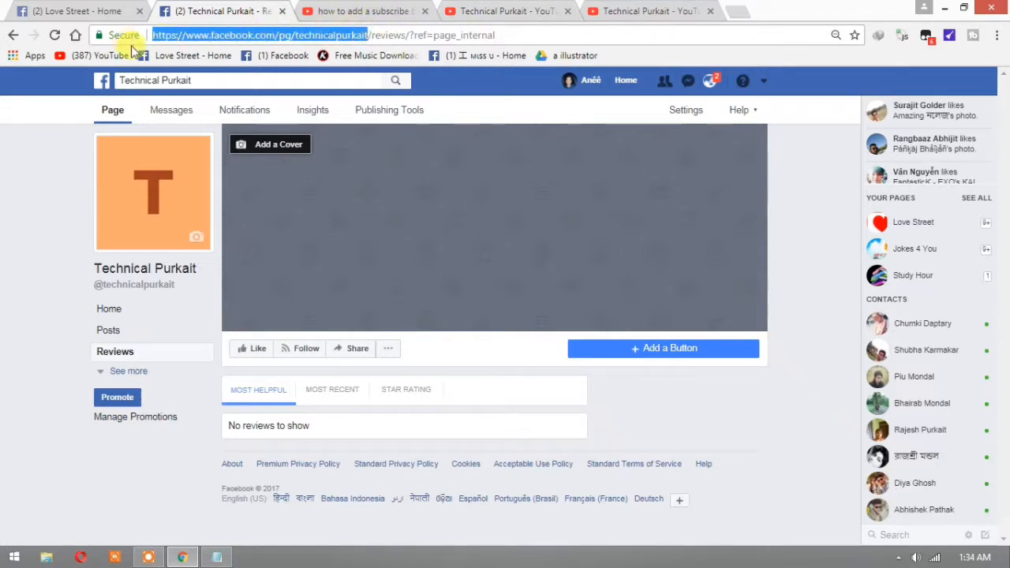
pyautogui.moveTo(280, 62)
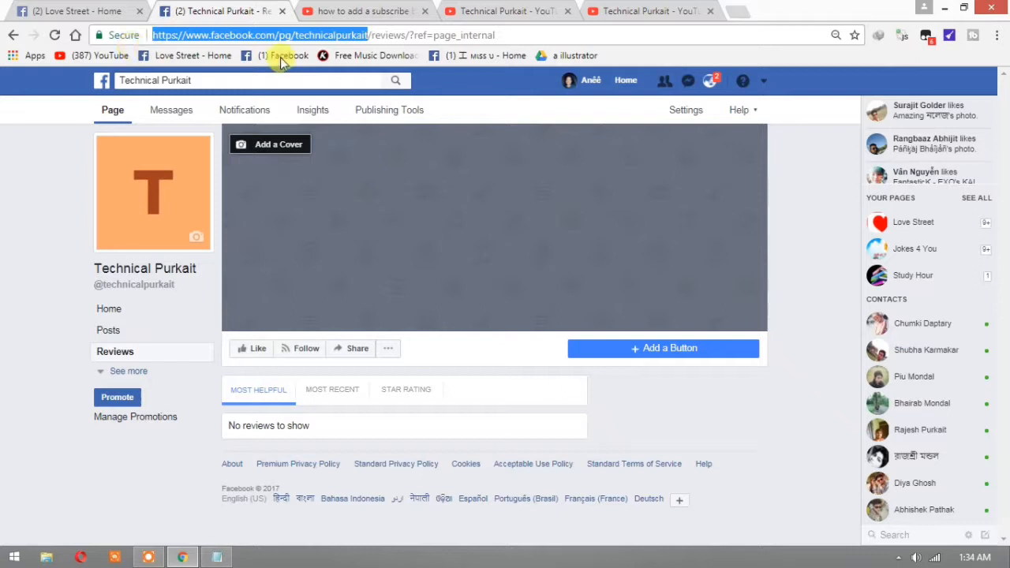
pyautogui.moveTo(513, 10)
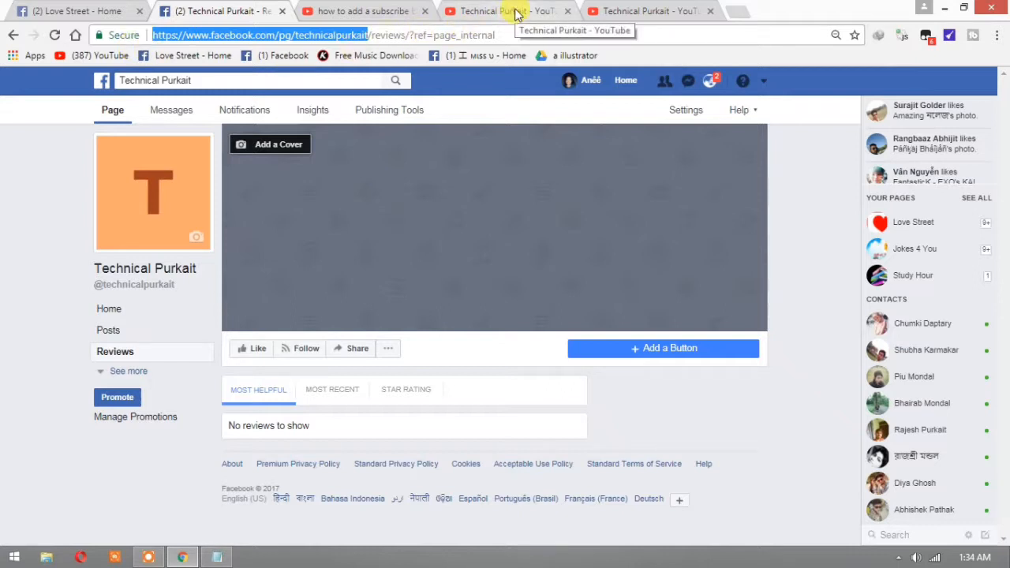
pyautogui.moveTo(546, 11)
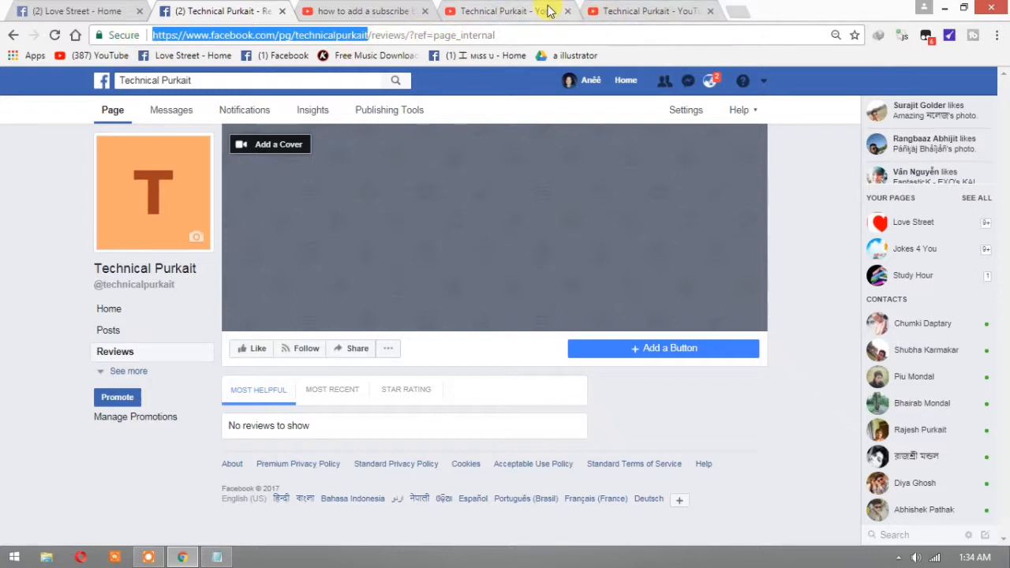
pyautogui.click(505, 10)
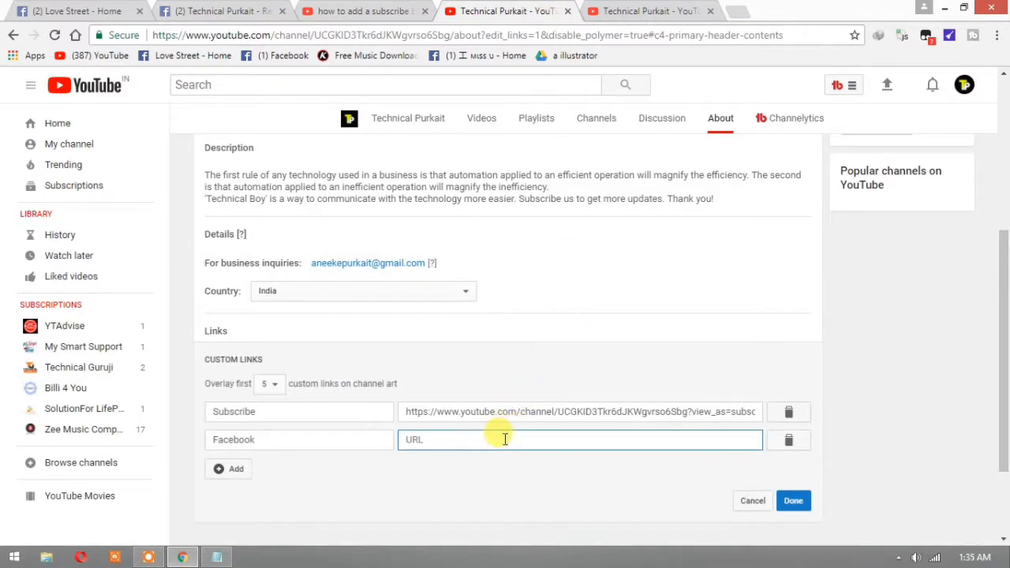
pyautogui.write('https://www.facebook.com/pg/technicalpurkait')
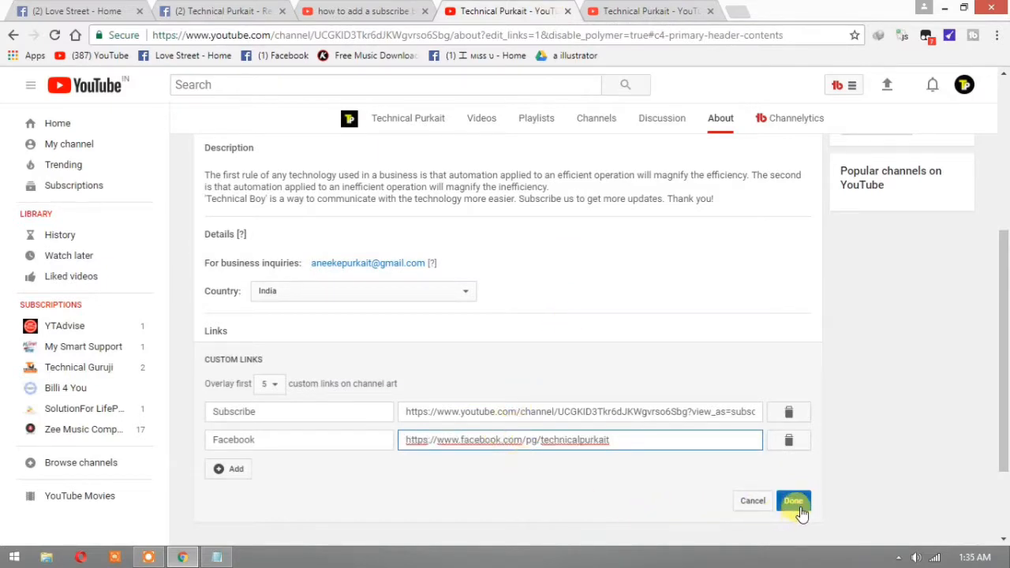
pyautogui.click(793, 500)
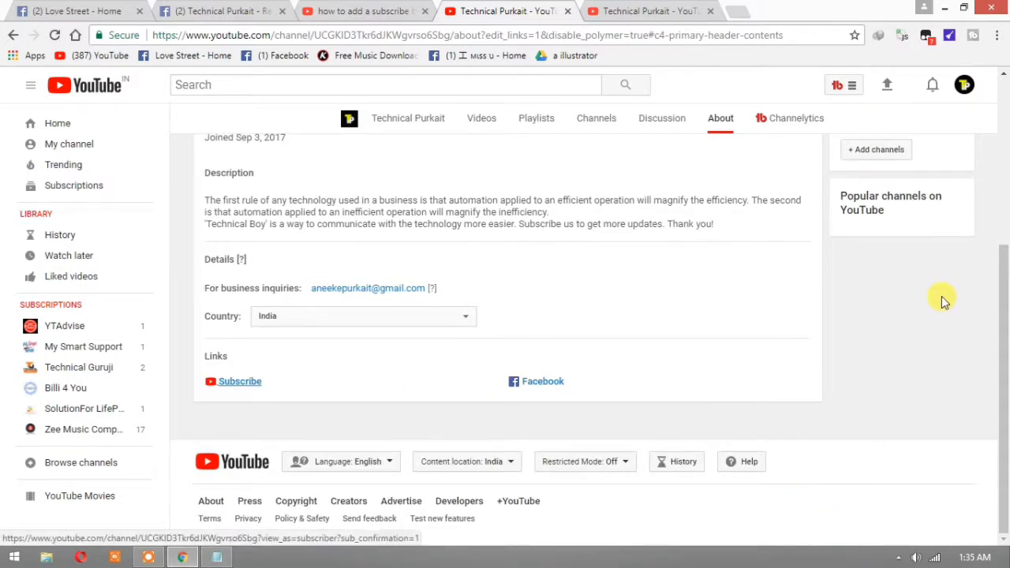
pyautogui.moveTo(278, 439)
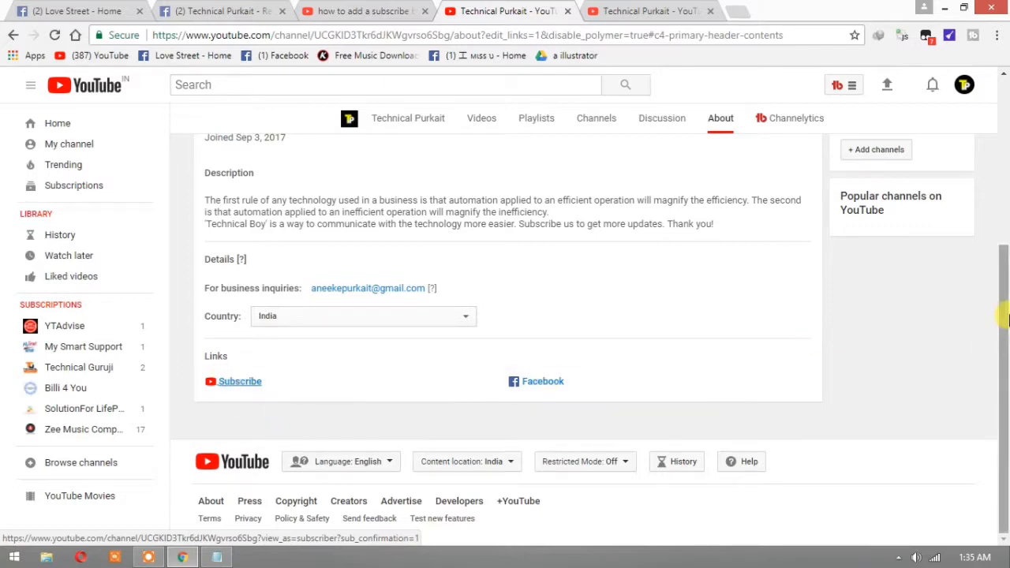
# Step: Scroll up to view the banner showing the Subscribe and Facebook link overlays
pyautogui.scroll(3)
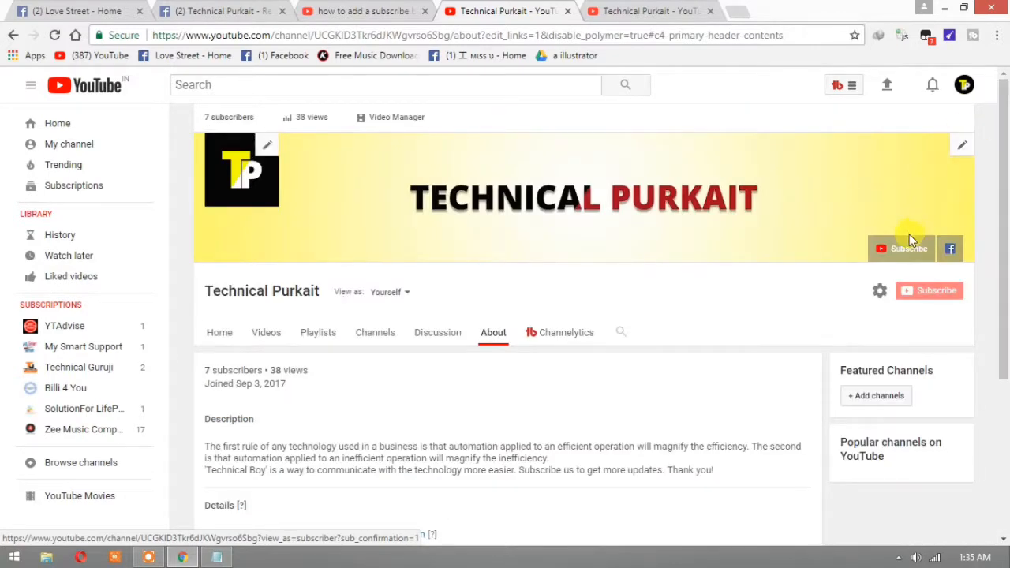
pyautogui.moveTo(864, 211)
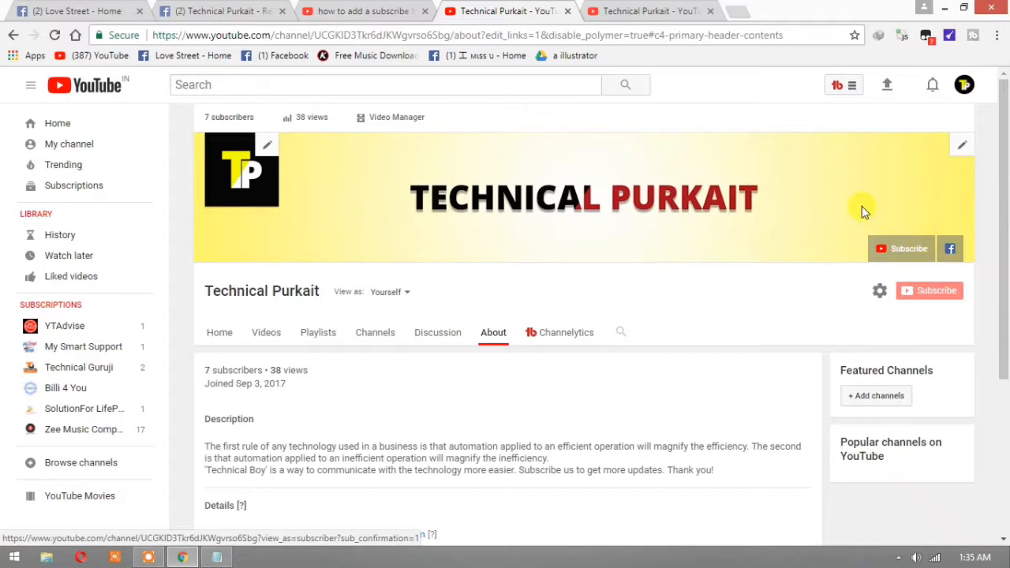
pyautogui.moveTo(951, 249)
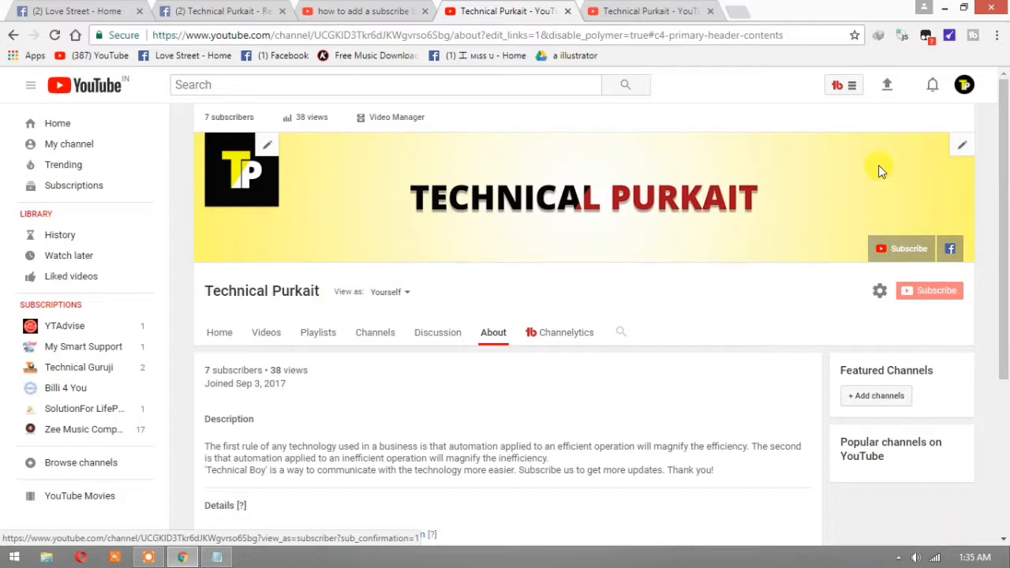
pyautogui.moveTo(901, 231)
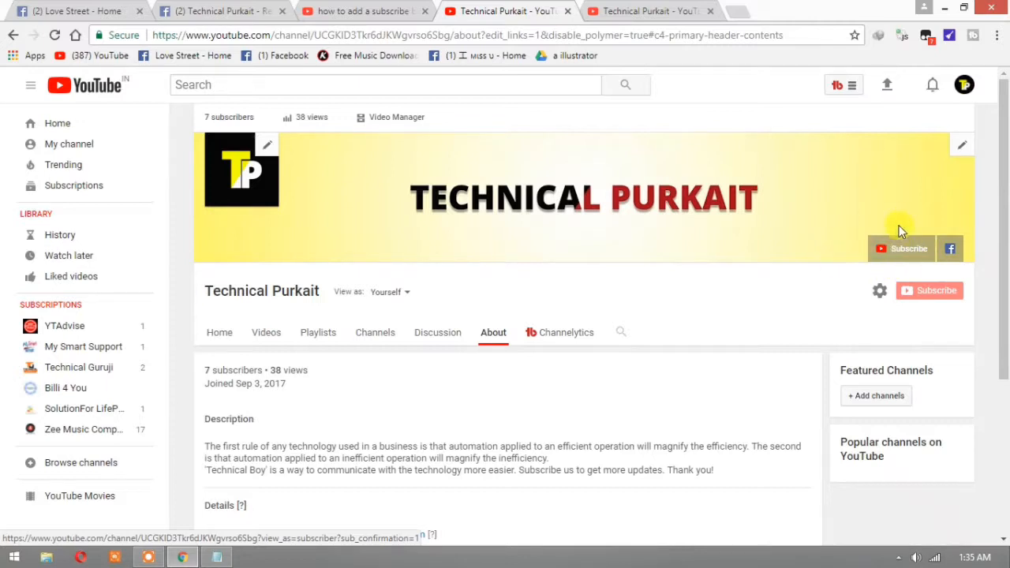